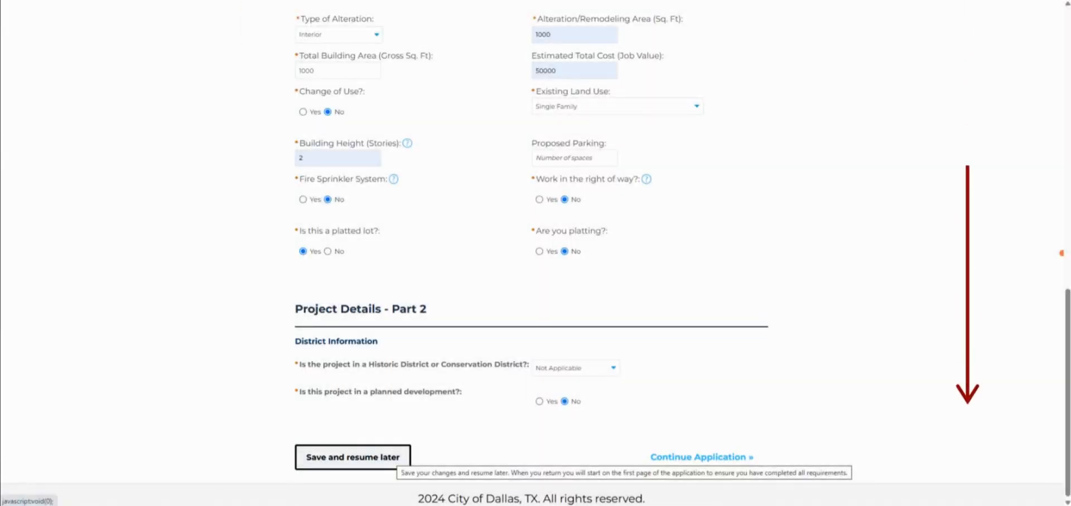
- Save the partial permit application to resume later so it appears in the records list
{"action": "left_click", "coordinate": [353, 457]}
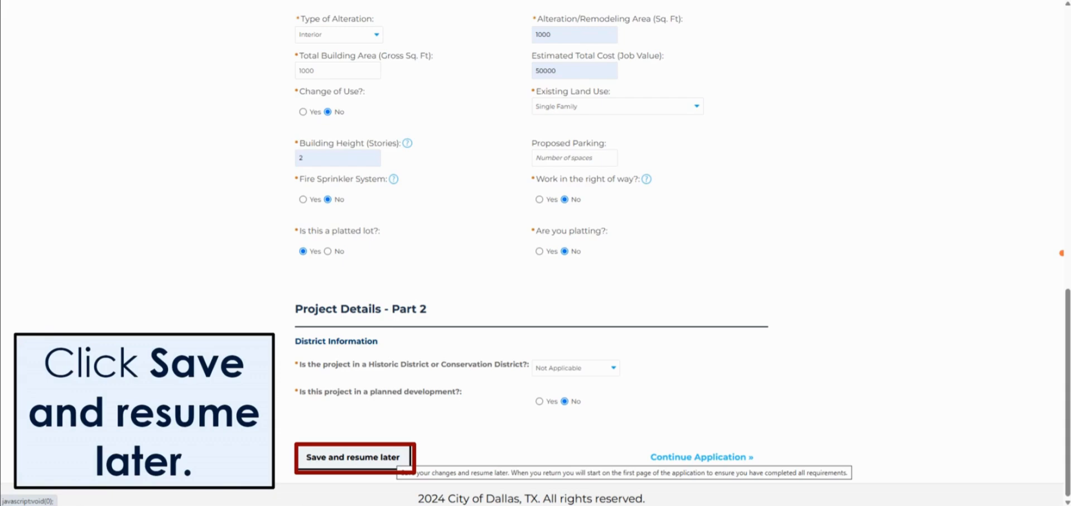
{"action": "left_click", "coordinate": [353, 457]}
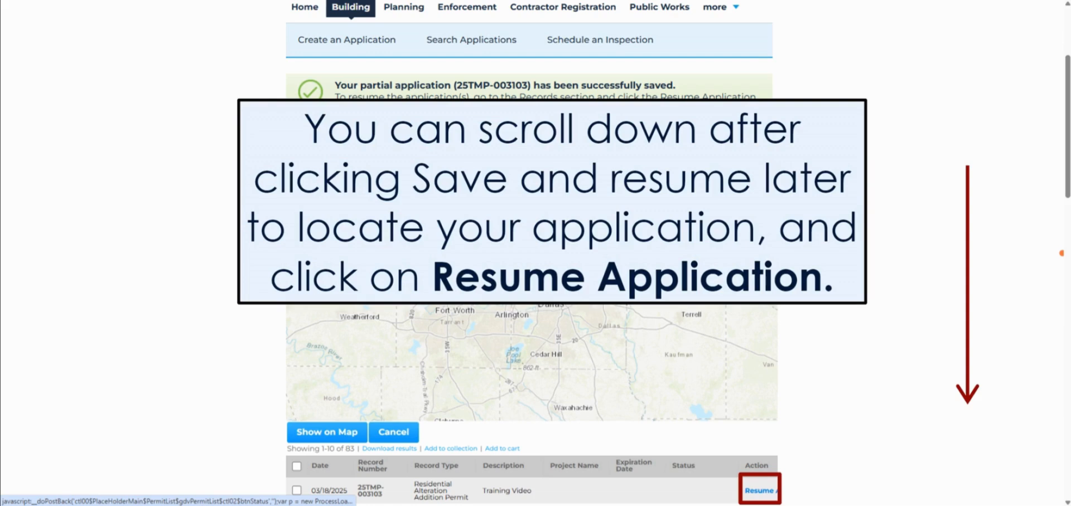
- Start resuming the saved application from records, then cancel back to the portal Home page
{"action": "left_click", "coordinate": [758, 490]}
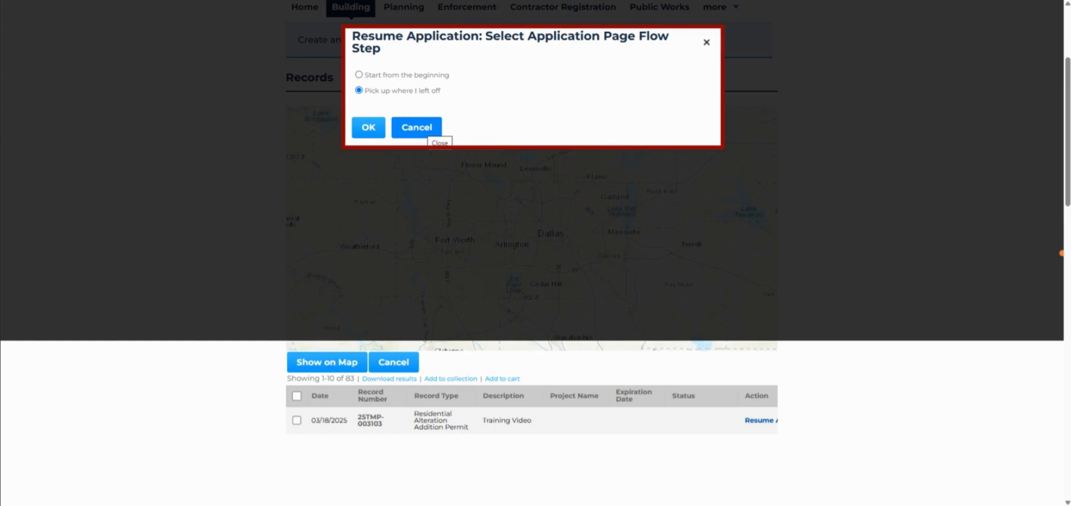
{"action": "left_click", "coordinate": [417, 127]}
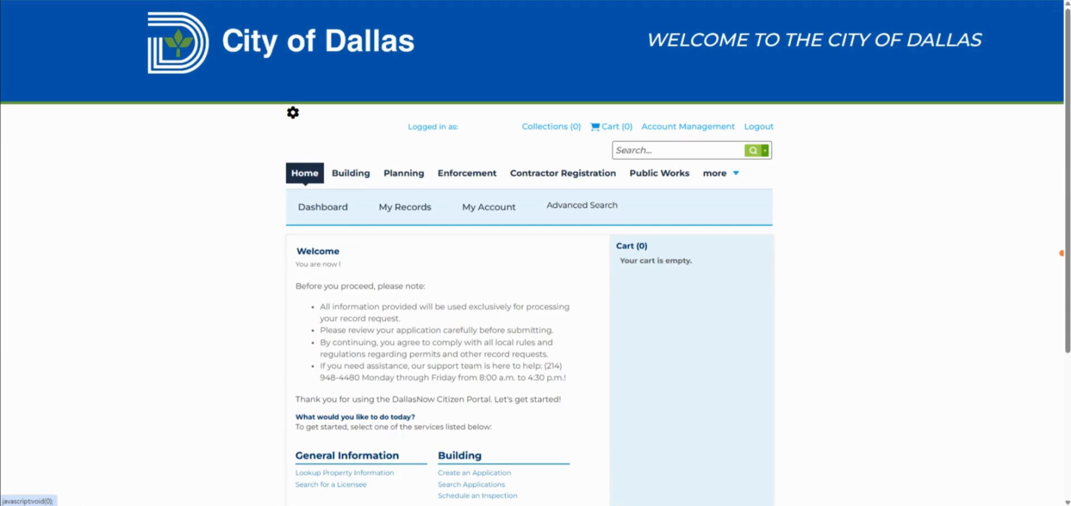
- Show My Records listing the saved Residential Alteration Addition Permit application
{"action": "left_click", "coordinate": [404, 206]}
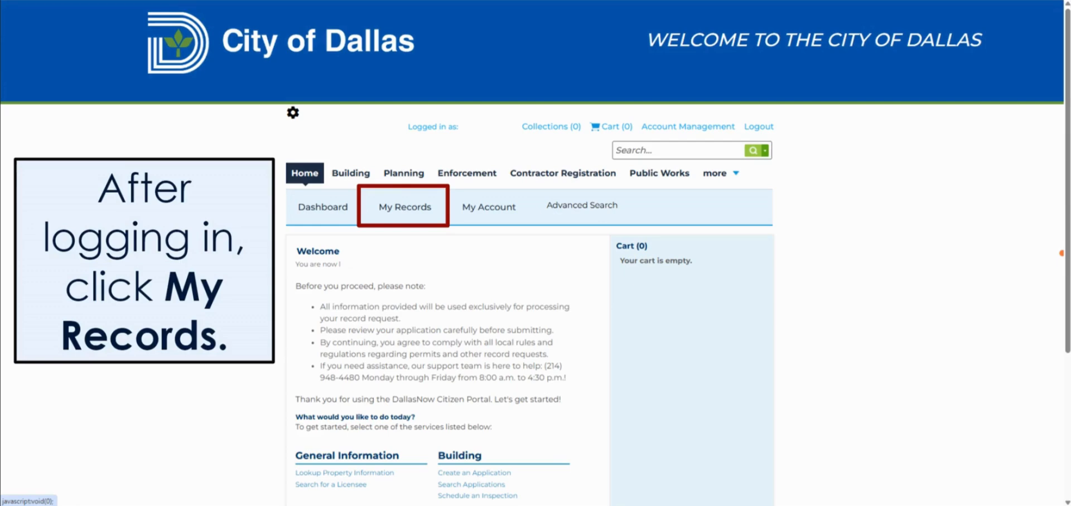
{"action": "left_click", "coordinate": [405, 207]}
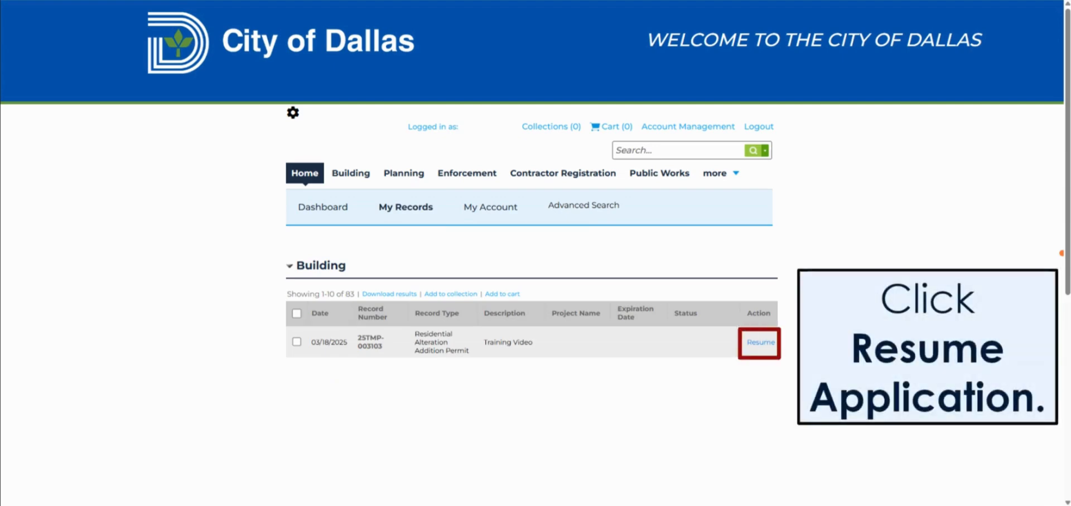
- Resume the saved application from the Action column and select 'Start from the beginning'
{"action": "left_click", "coordinate": [758, 342]}
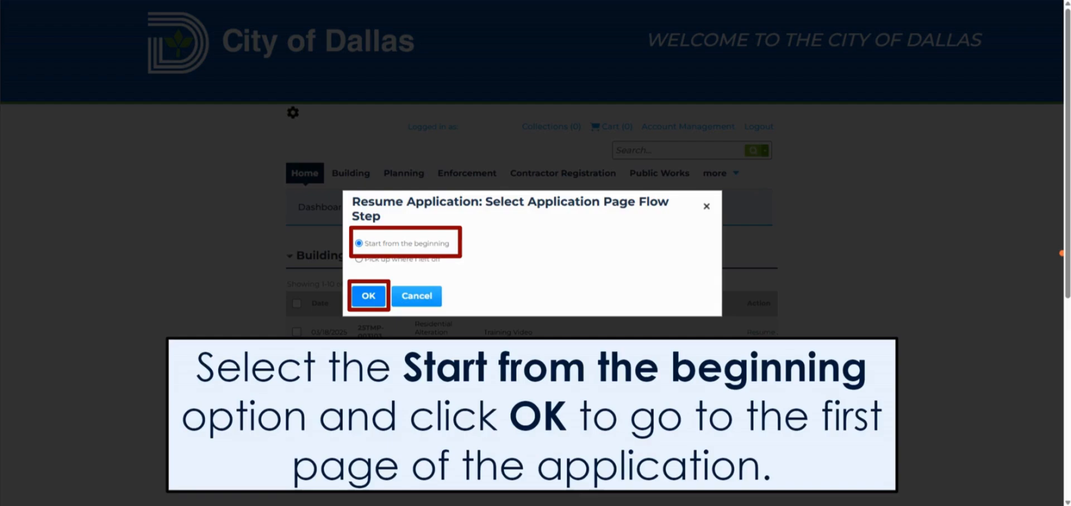
{"action": "left_click", "coordinate": [368, 295]}
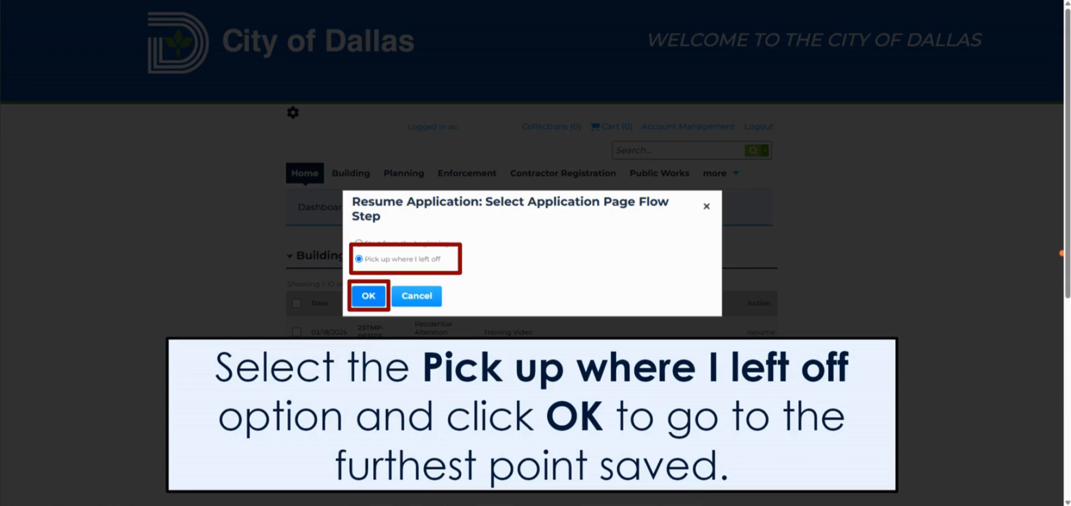
- Confirm 'Pick up where I left off', reopening the permit at Step 1 Application Information
{"action": "left_click", "coordinate": [368, 295]}
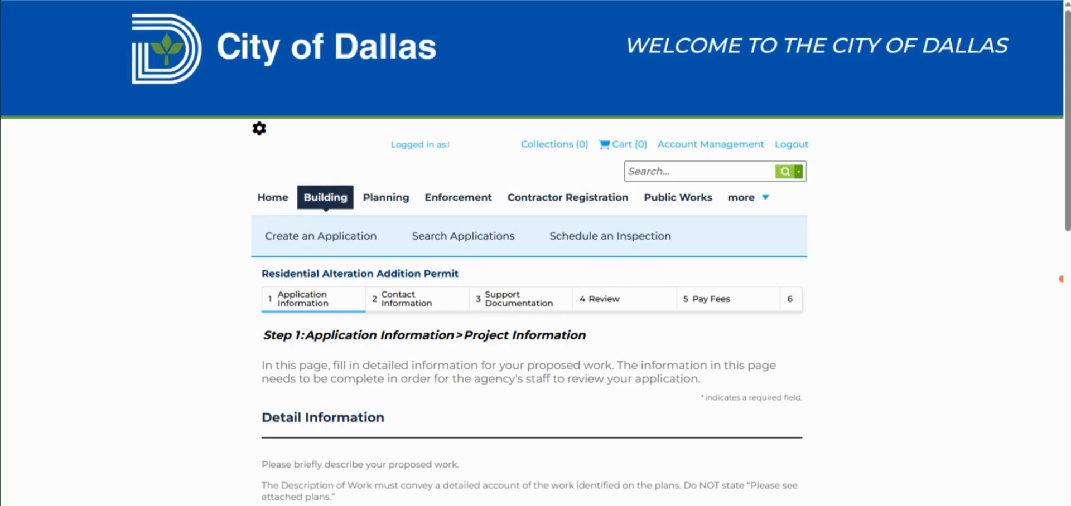